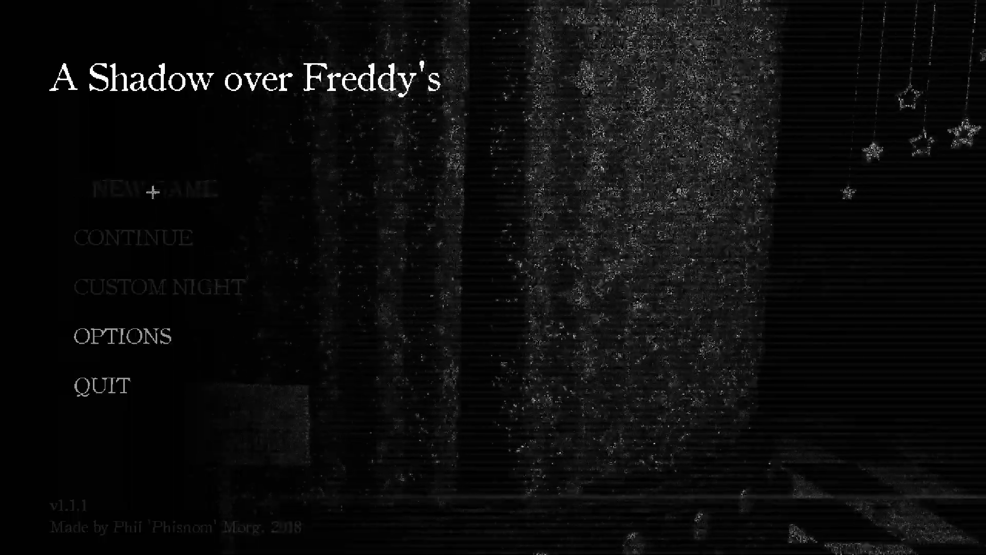
mouse_move(637, 193)
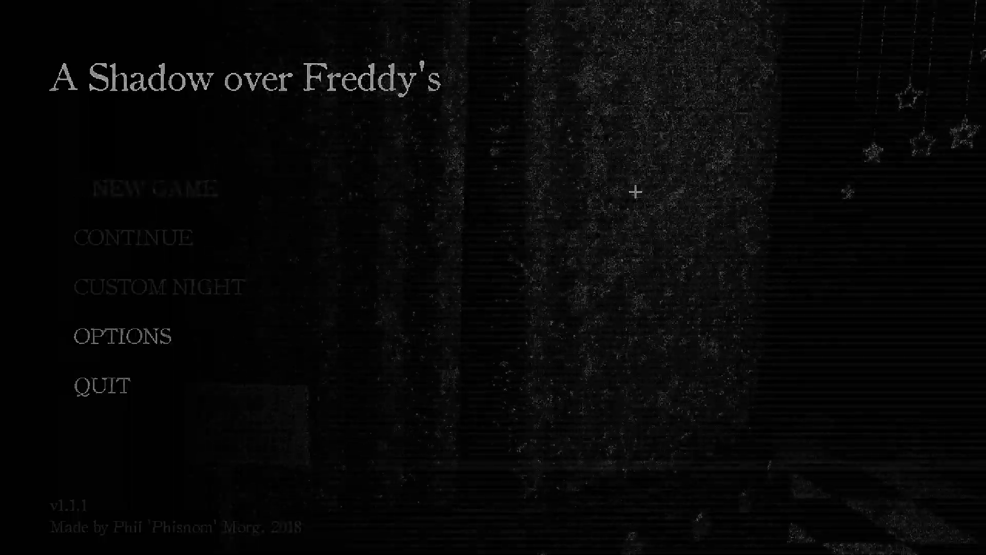
- Start the night and move into an adjacent room of the checkered hallway
left_click(154, 189)
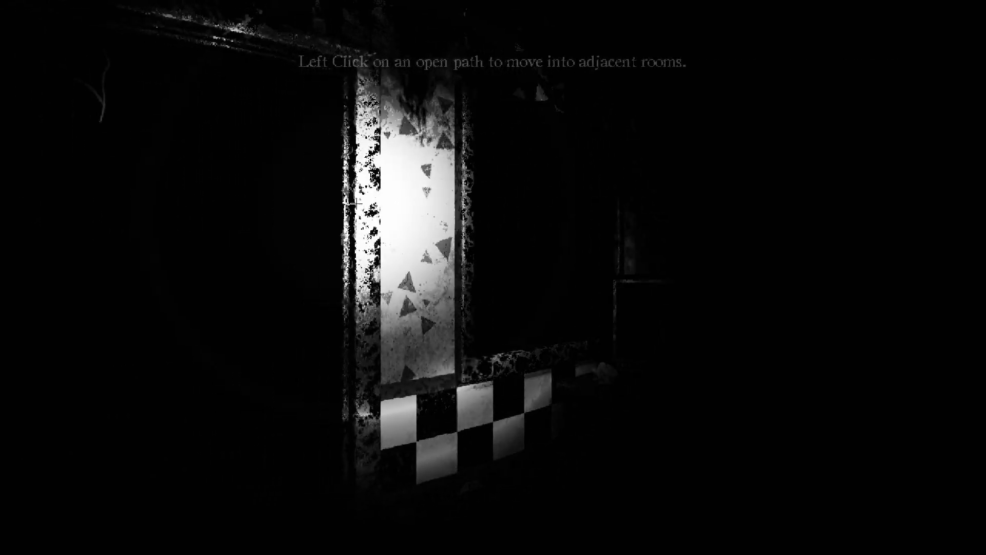
left_click(410, 317)
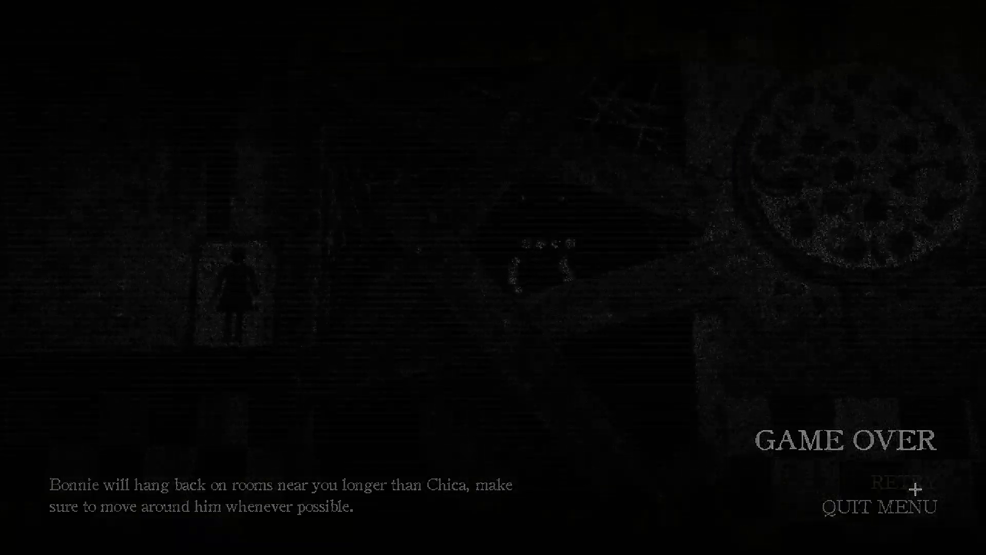
left_click(908, 481)
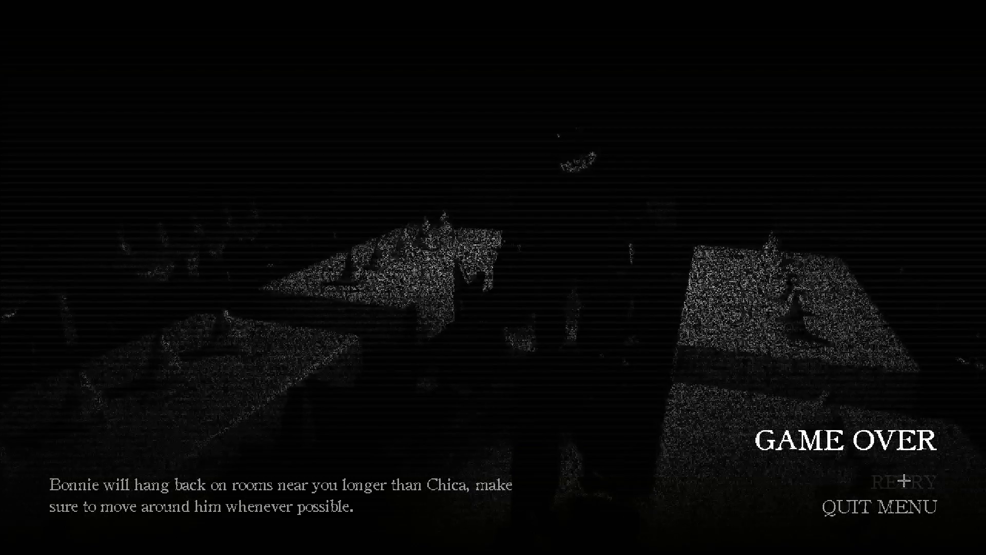
- Retry night two from the Game Over screen after dying again
left_click(907, 483)
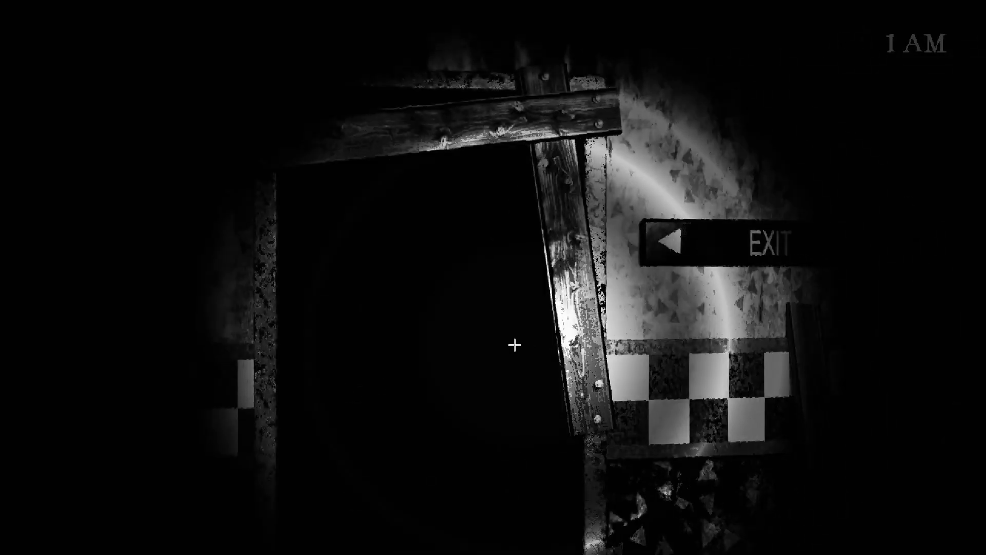